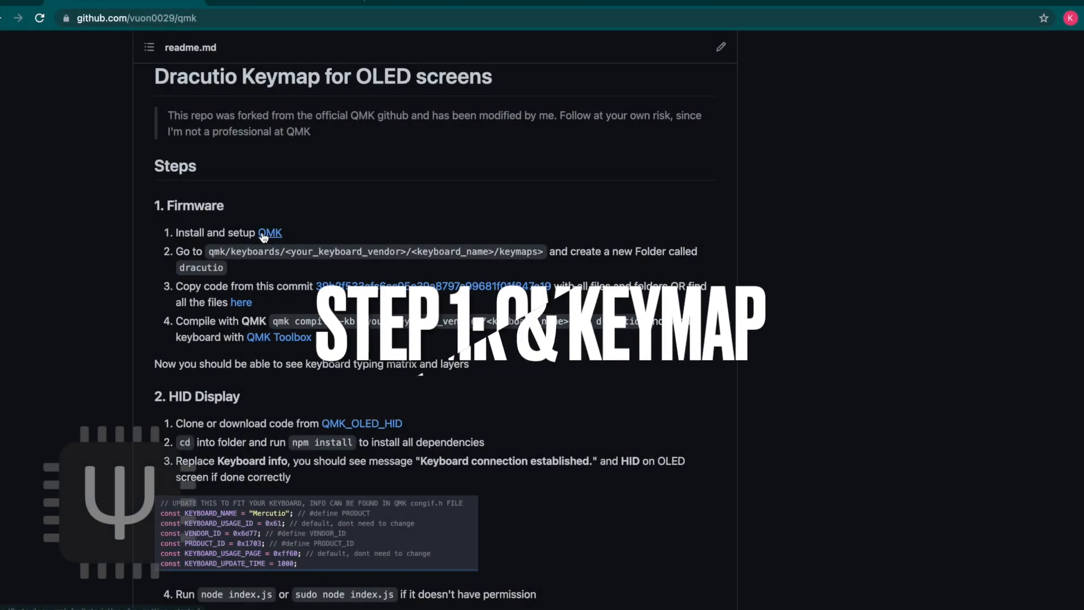
# - Open the QMK setup guide and scroll through the build-environment steps to Run QMK Setup
pyautogui.click(270, 233)
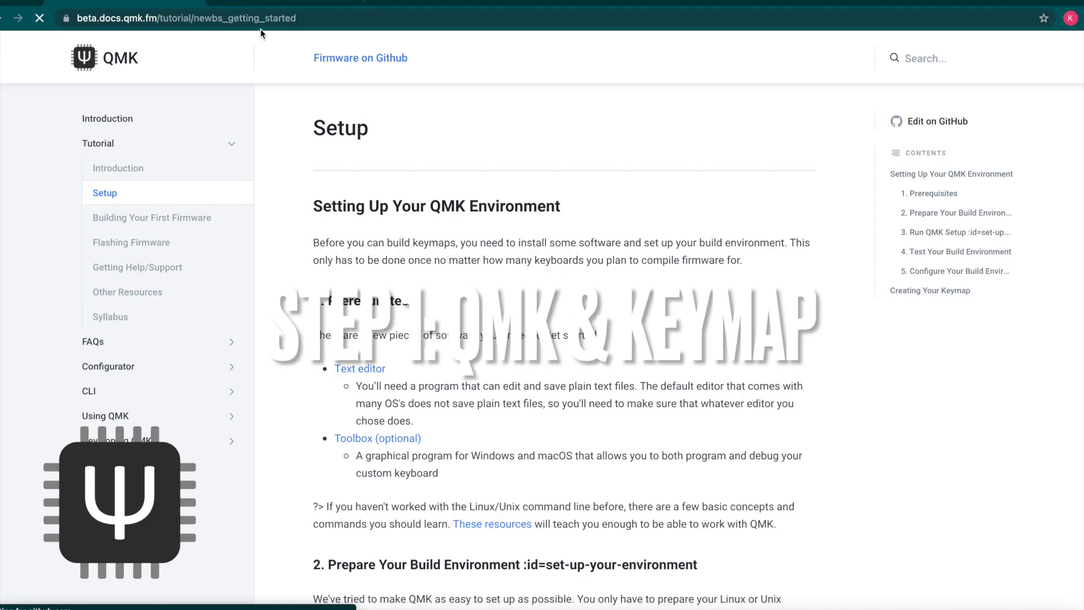
pyautogui.scroll(-3)
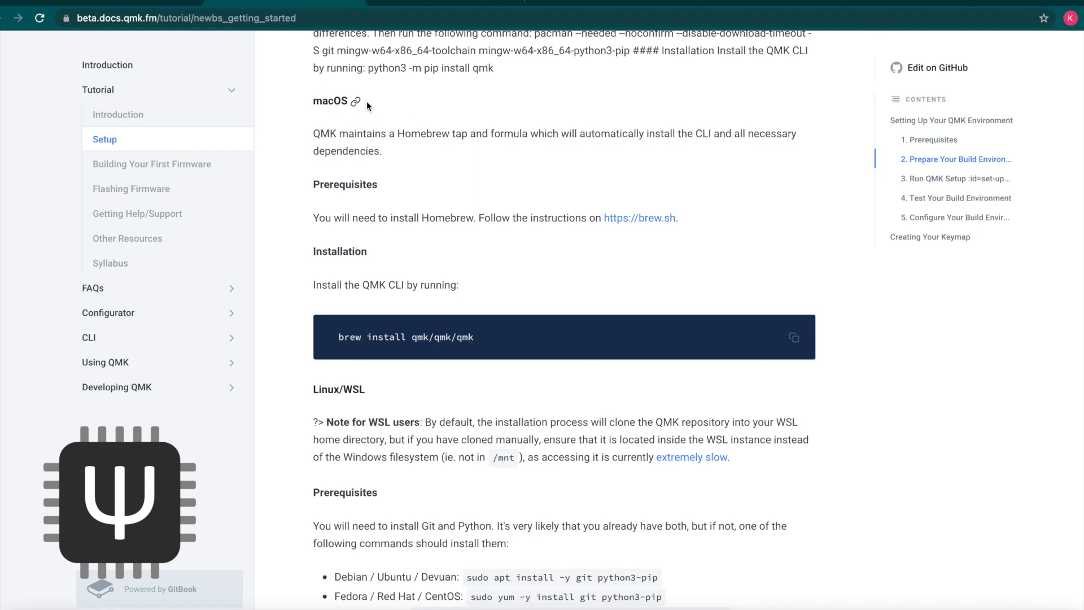
pyautogui.scroll(-3)
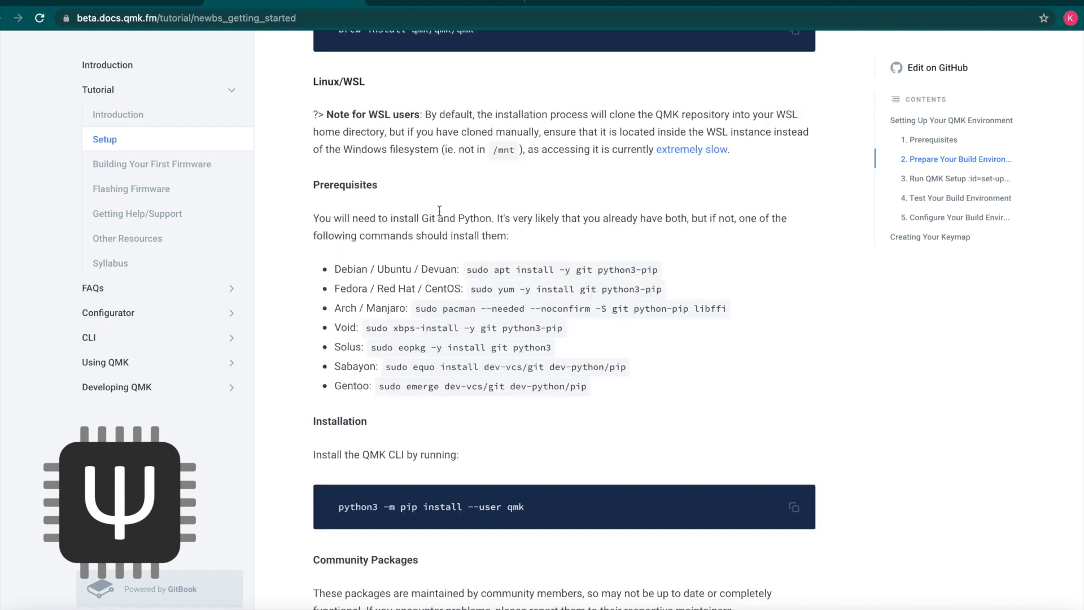
pyautogui.scroll(-3)
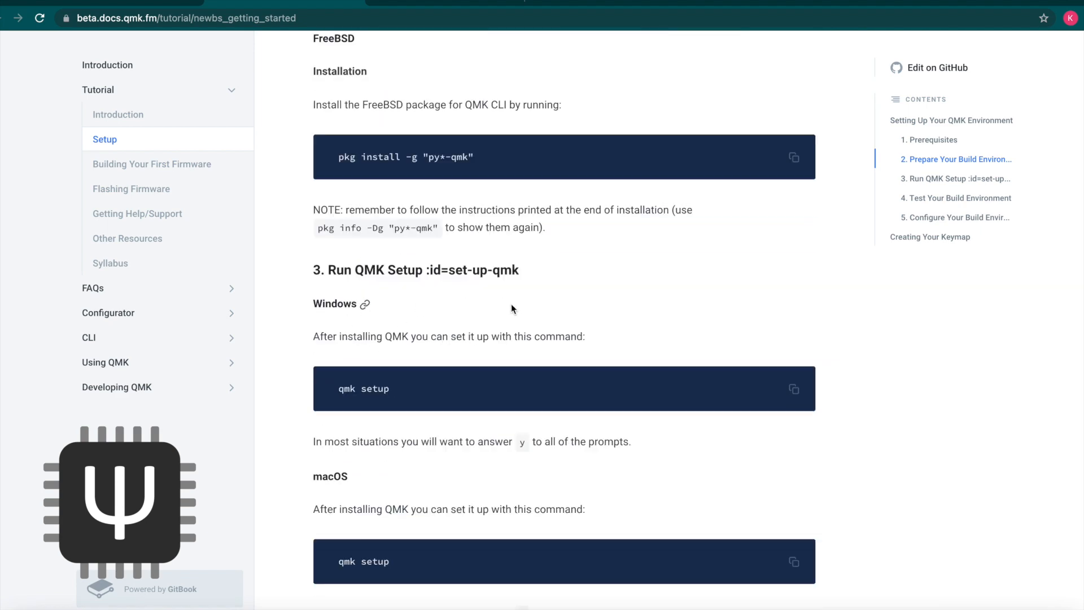
pyautogui.moveTo(565, 319)
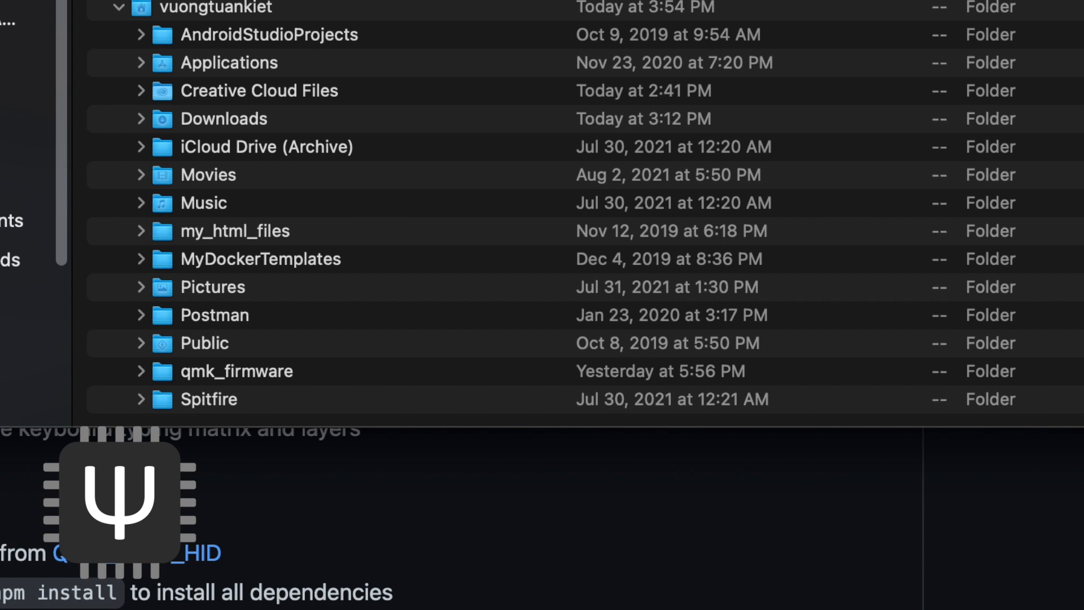
pyautogui.moveTo(343, 379)
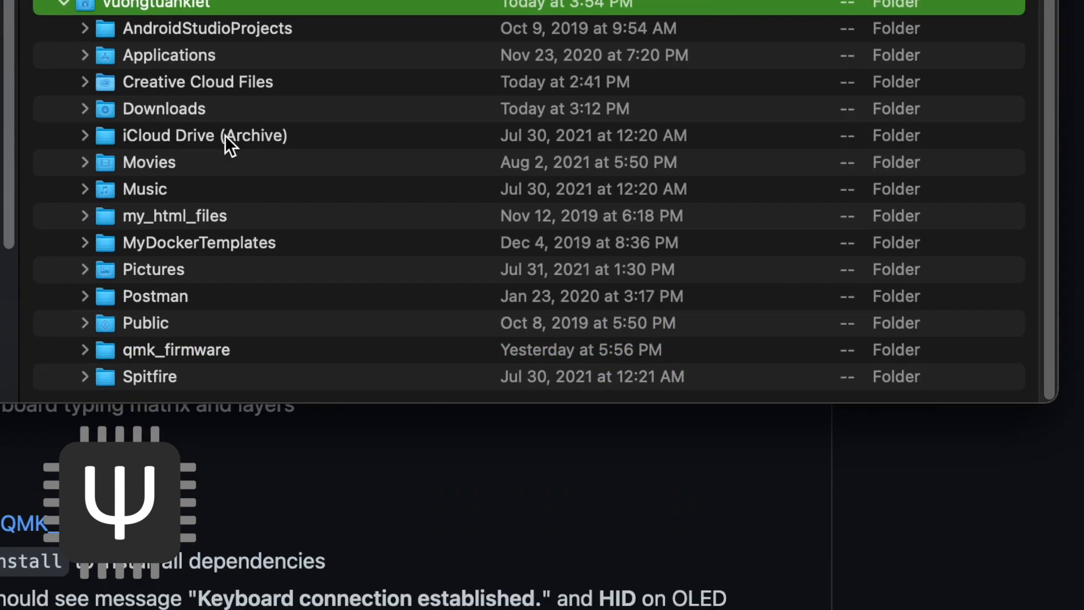
pyautogui.moveTo(126, 318)
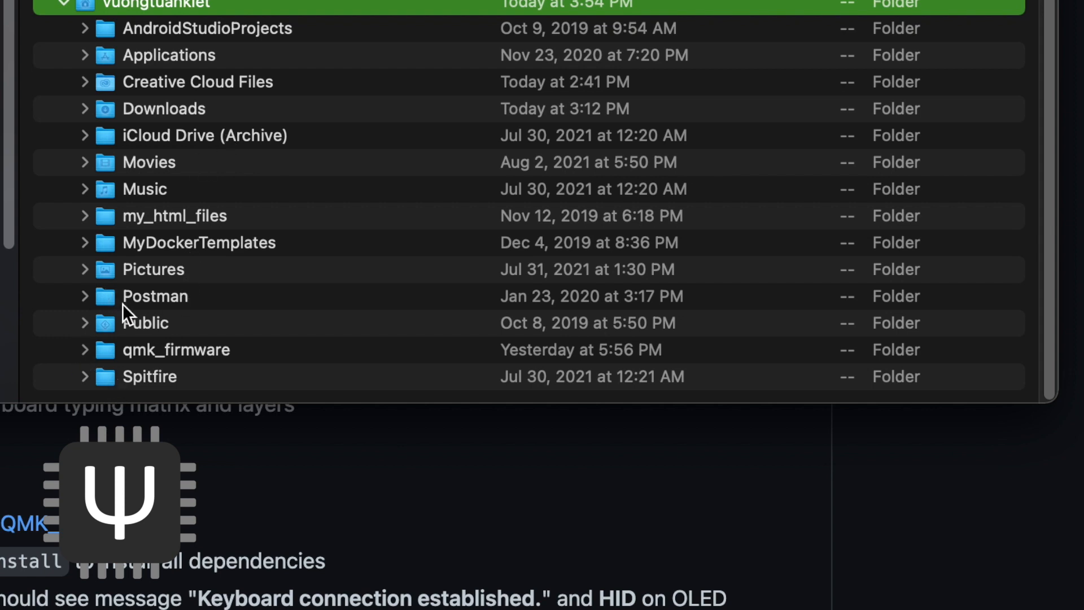
# - Expand the qmk_firmware folder in Finder and scroll down to its keyboards folders
pyautogui.click(176, 349)
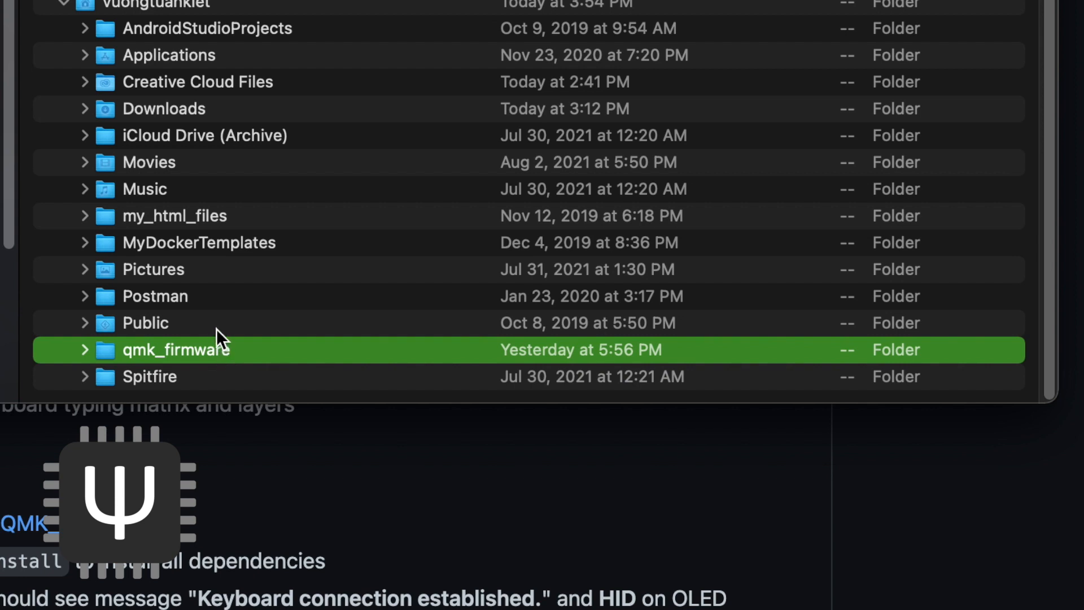
pyautogui.click(86, 350)
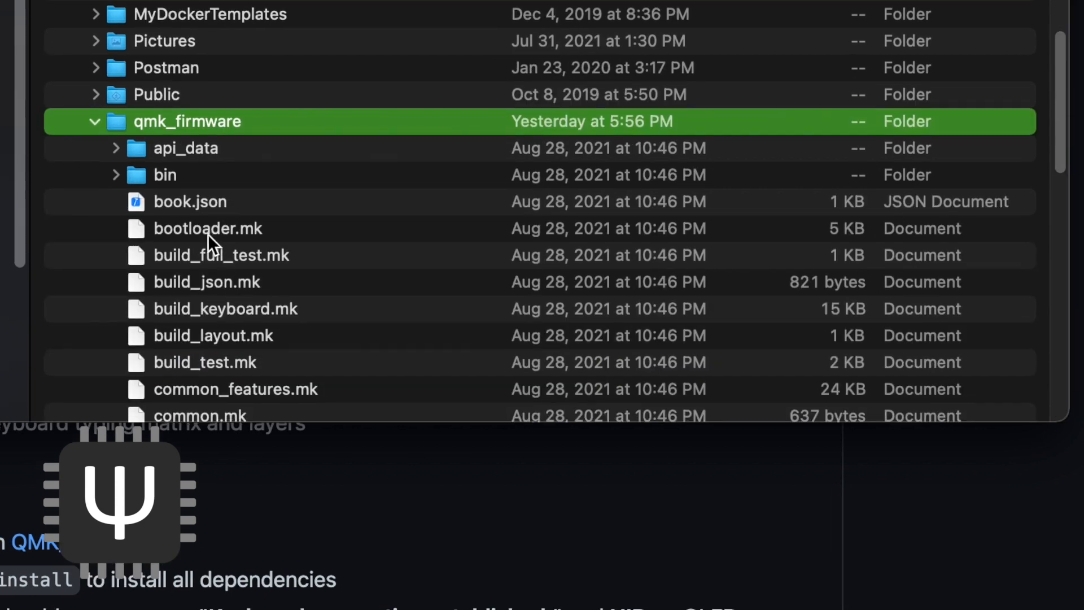
pyautogui.scroll(-3)
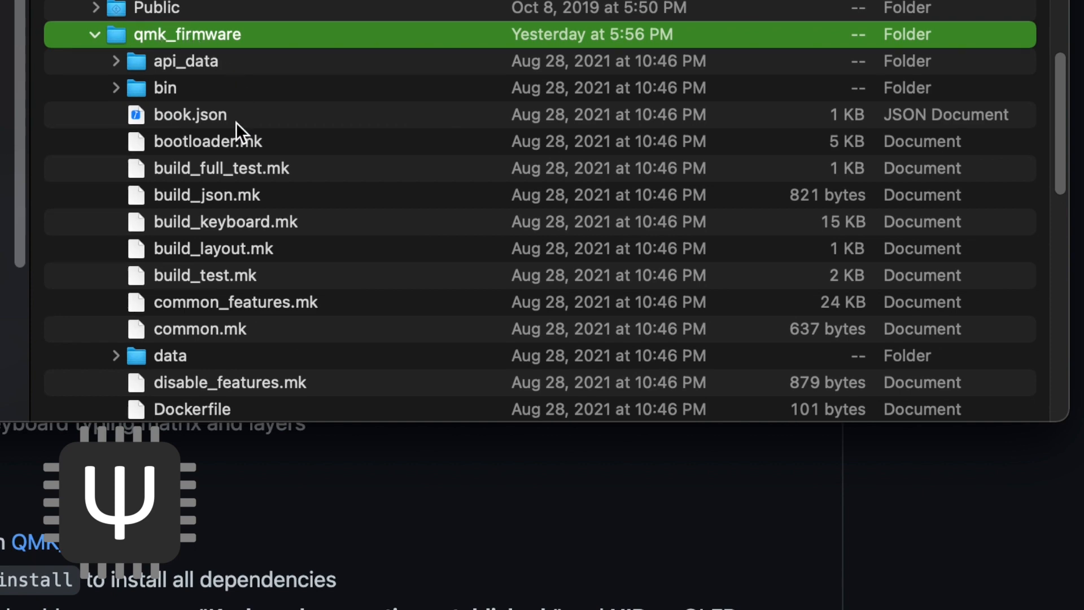
pyautogui.scroll(-3)
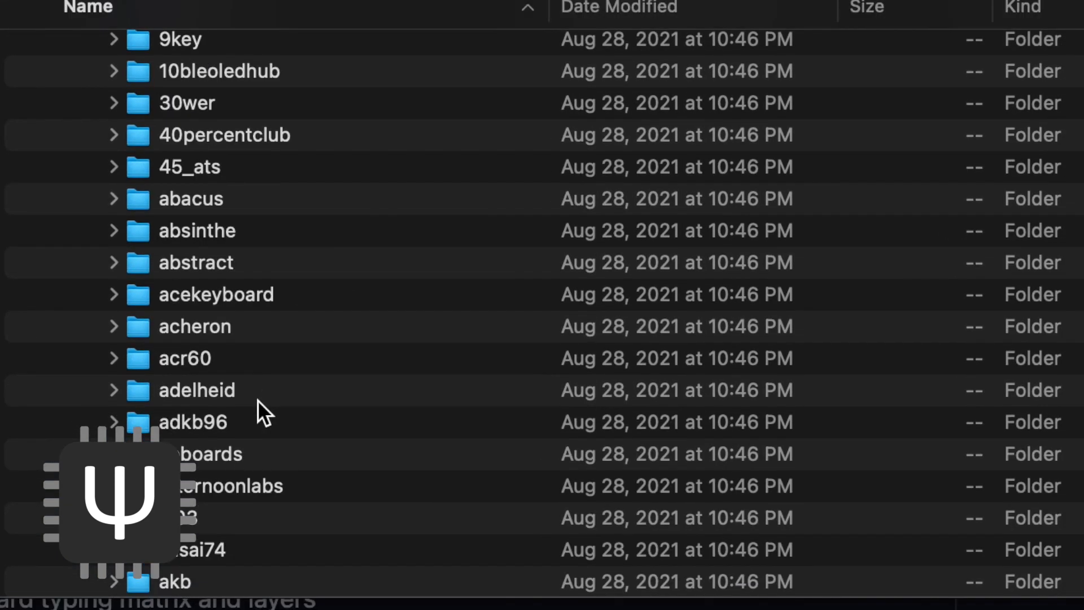
# - Expand mechwild's mercutio keymaps and select the dracutio keymap folder
pyautogui.scroll(-3)
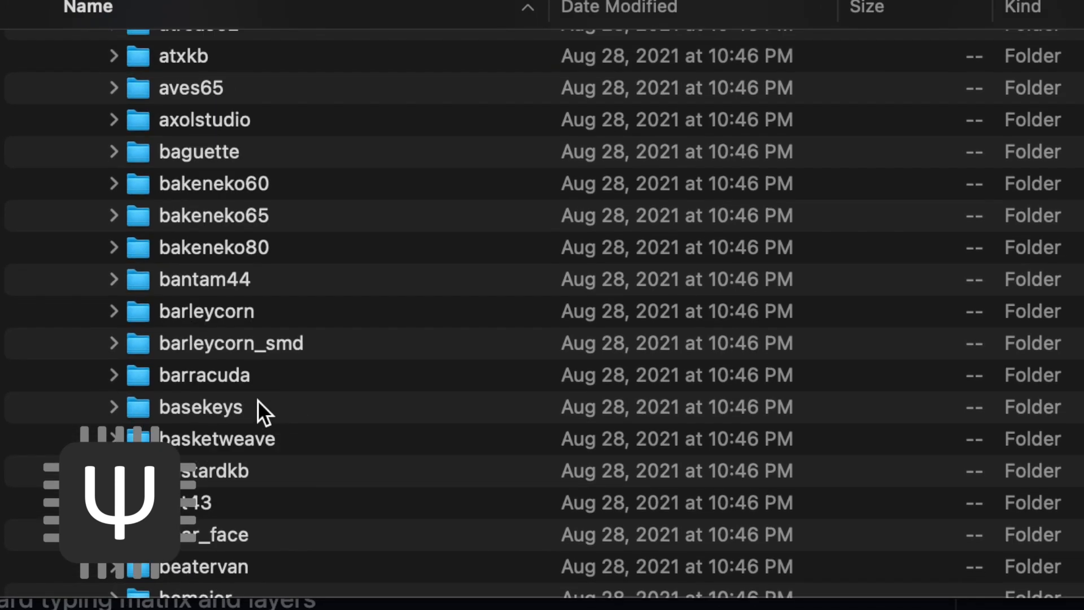
pyautogui.scroll(-3)
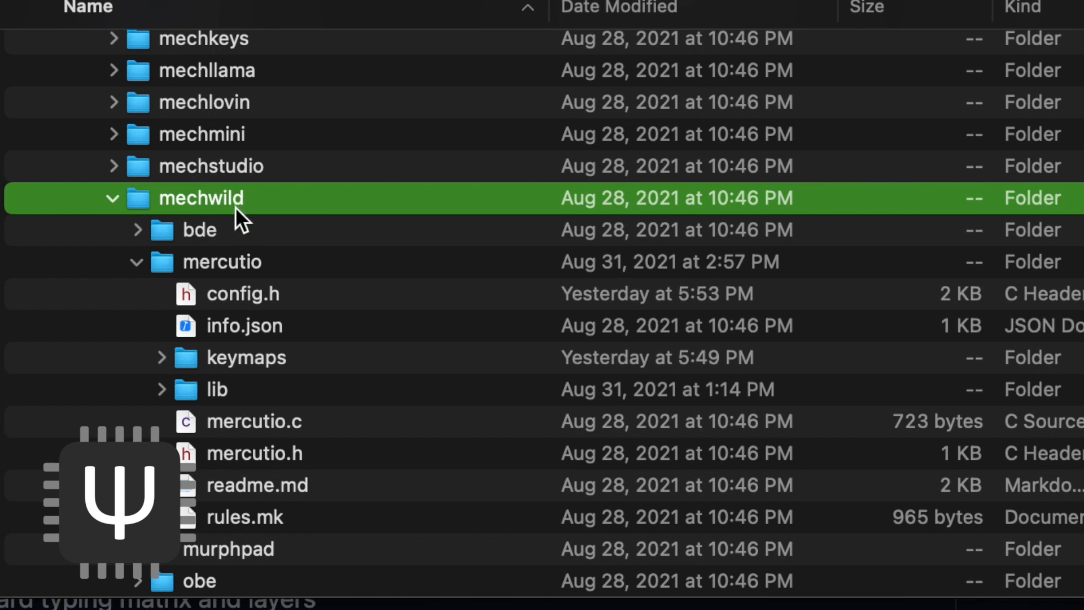
pyautogui.click(222, 262)
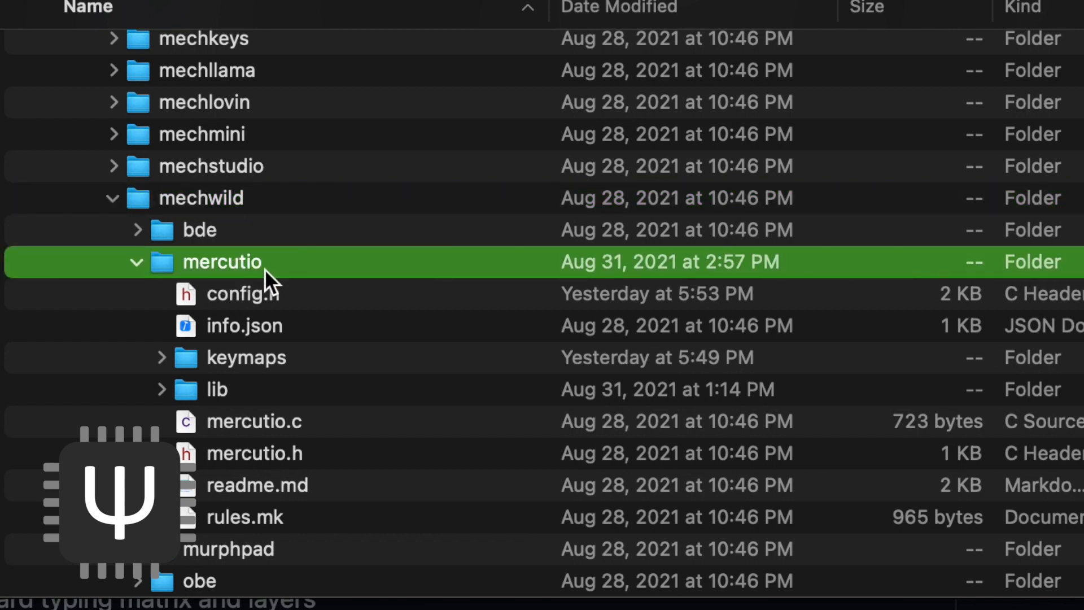
pyautogui.moveTo(268, 336)
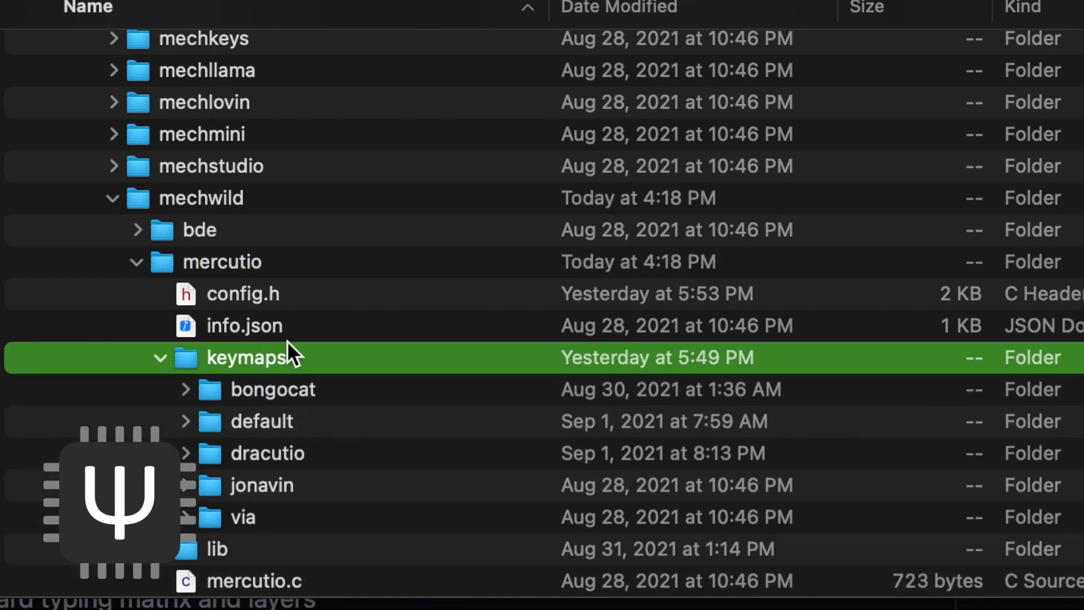
pyautogui.click(267, 453)
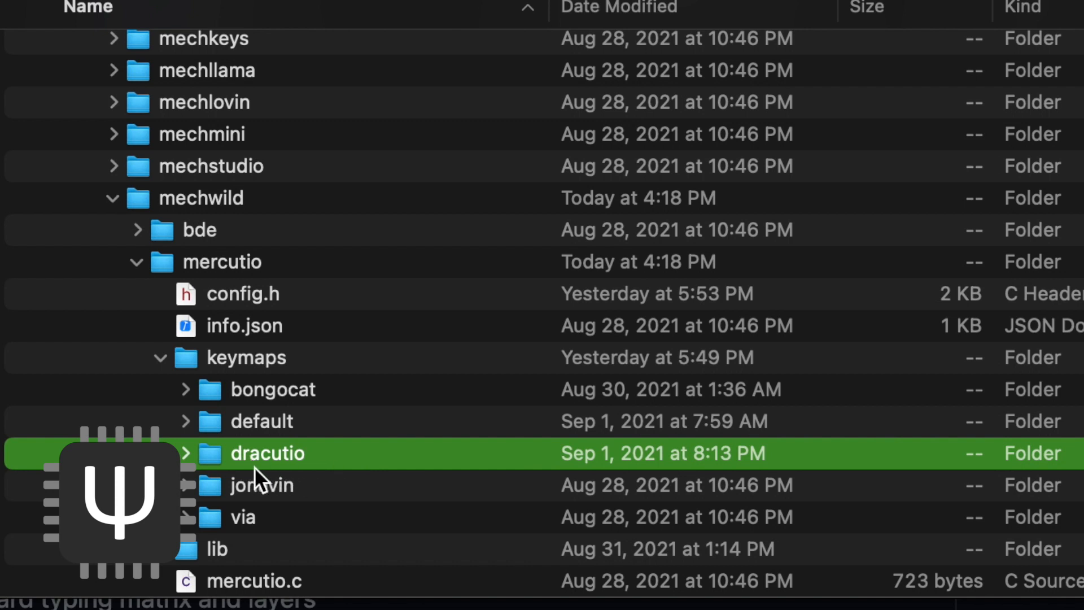
pyautogui.moveTo(271, 478)
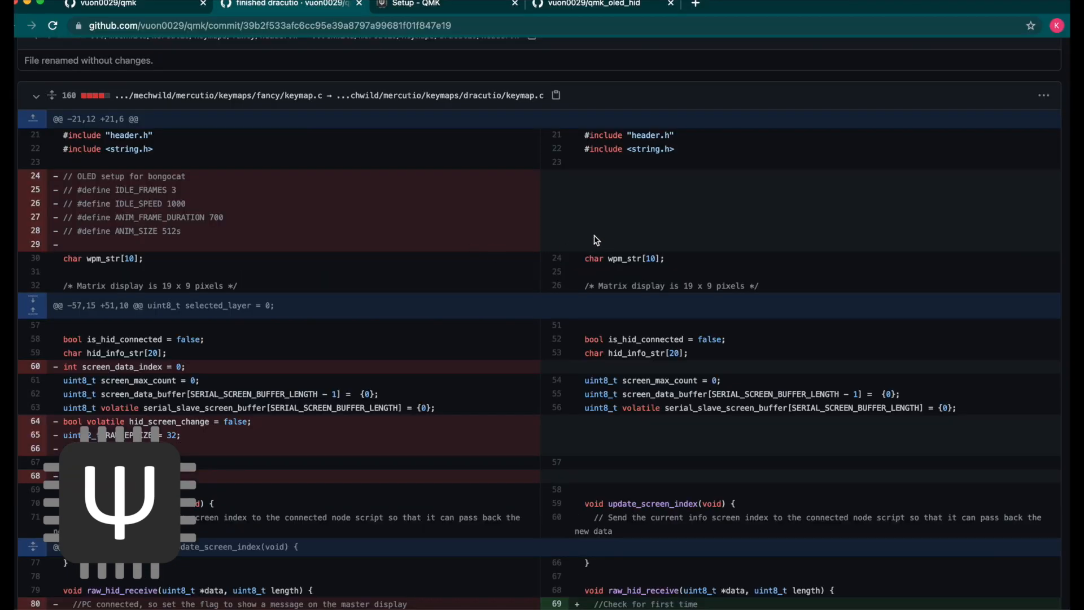
# - Scroll through the keymap.c diff of the fancy-to-dracutio rename commit
pyautogui.scroll(-3)
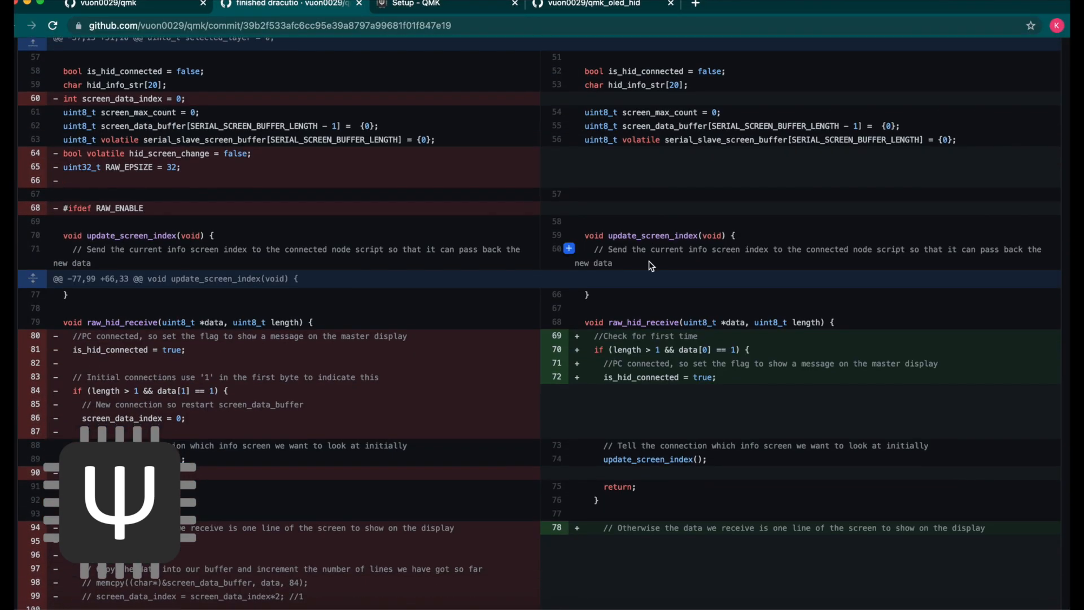
pyautogui.scroll(-3)
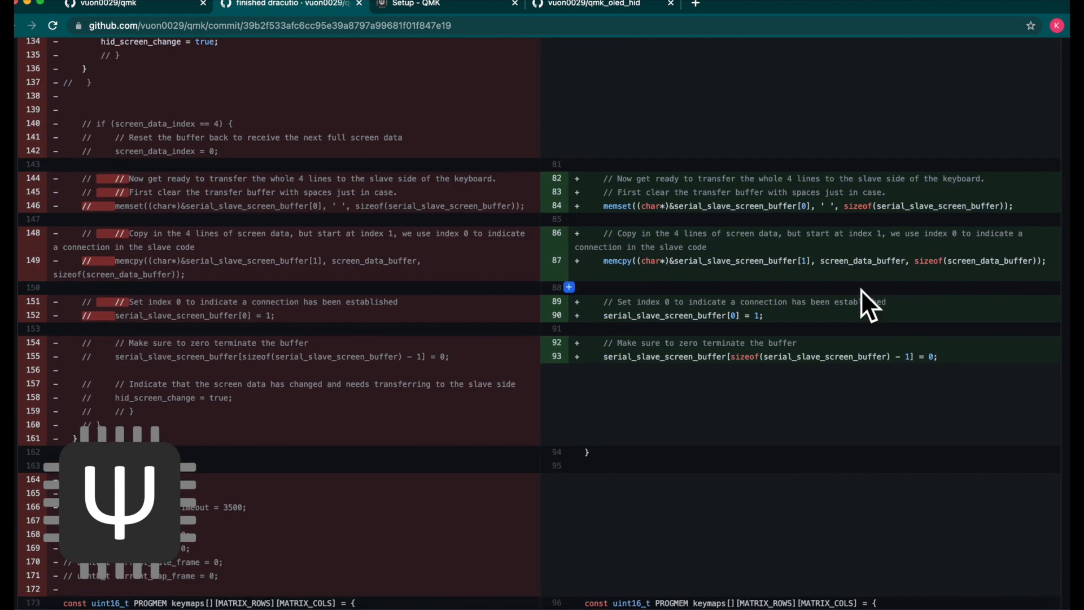
pyautogui.moveTo(770, 297)
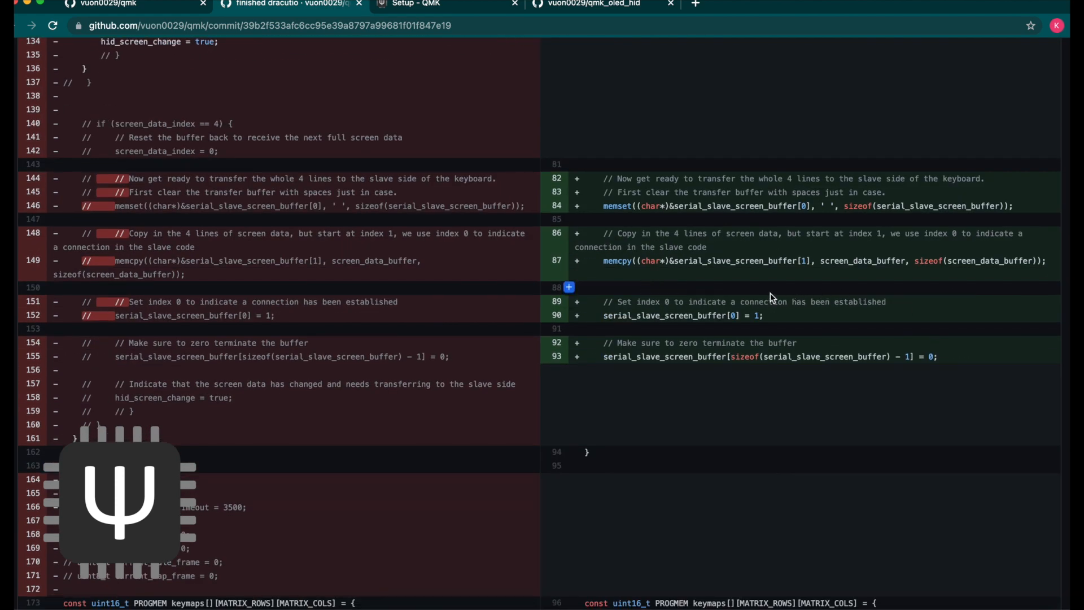
# - Open the dracutio files link in a new tab, then follow the QMK Toolbox link
pyautogui.rightClick(213, 237)
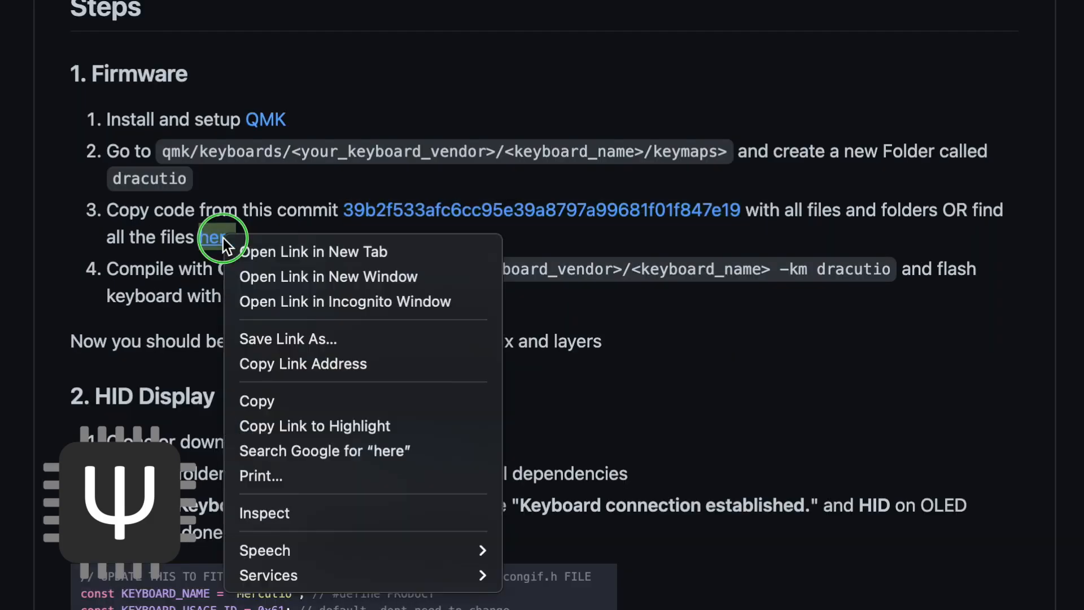
pyautogui.click(212, 237)
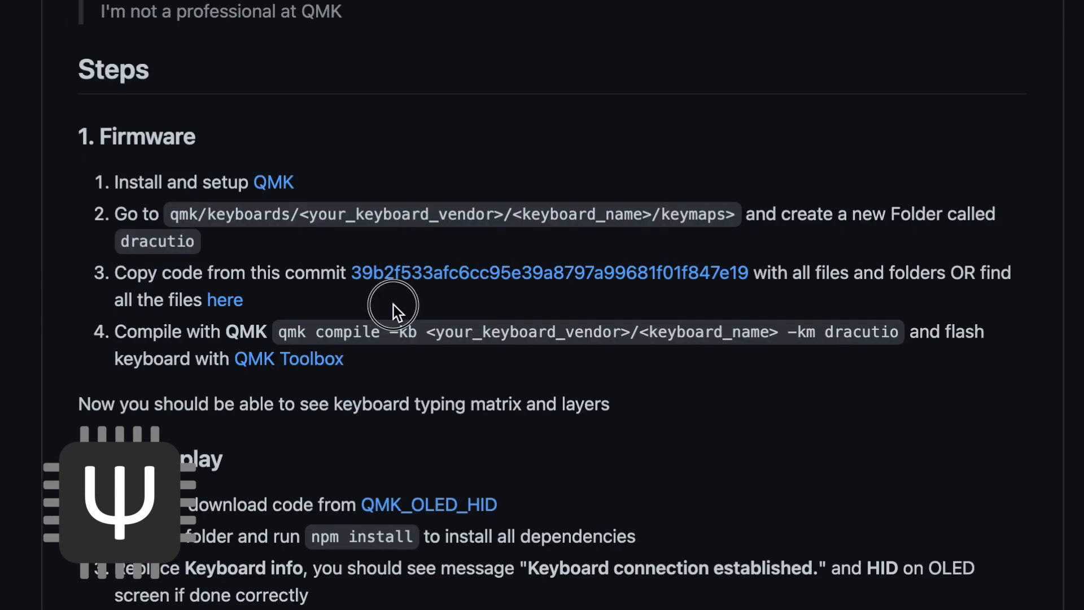
pyautogui.moveTo(536, 313)
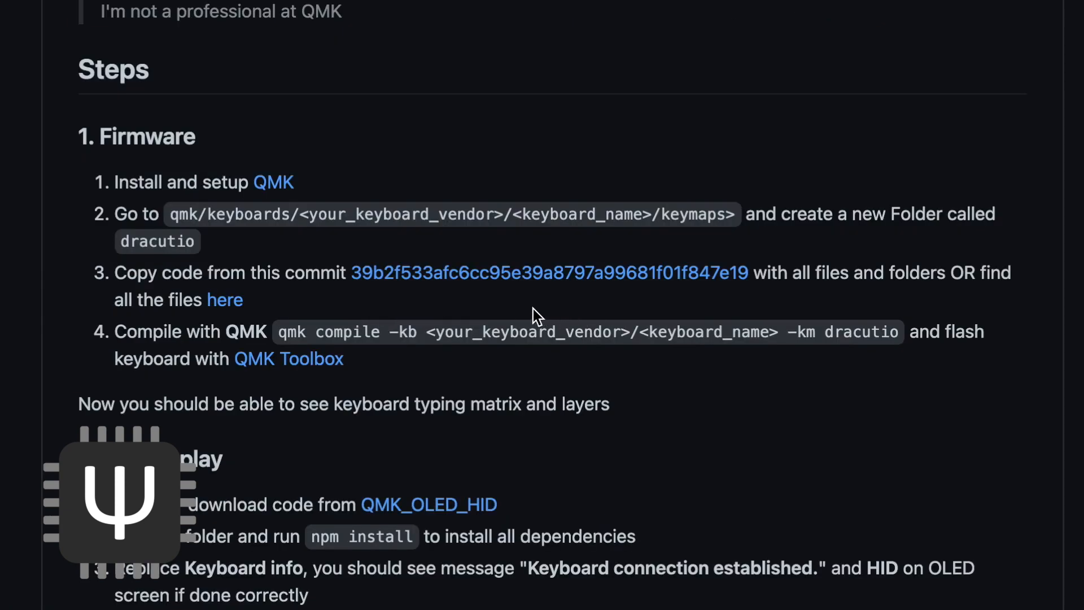
pyautogui.moveTo(279, 332)
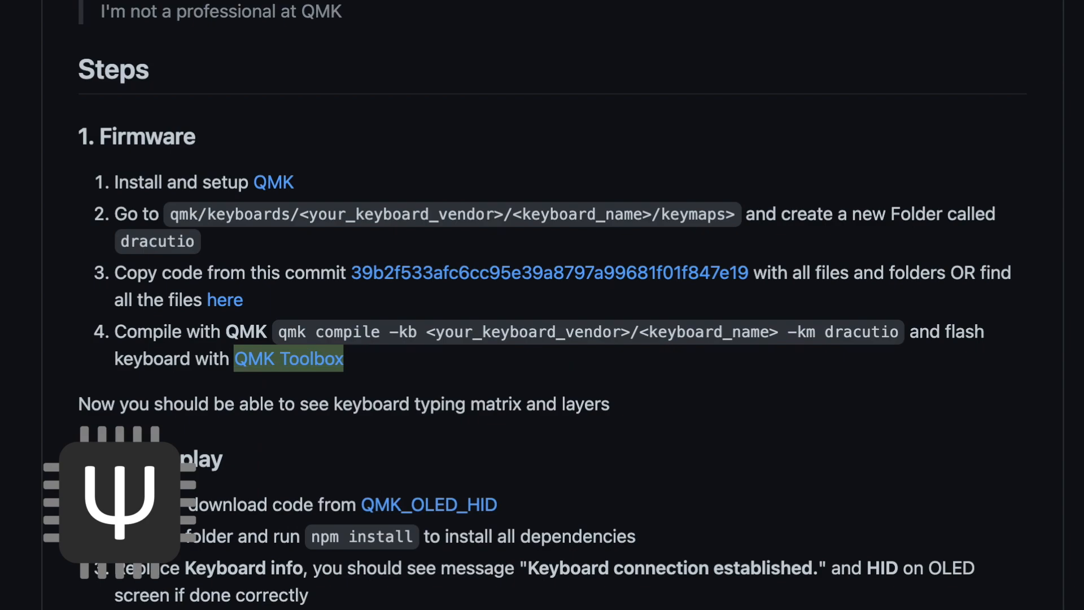
pyautogui.click(288, 359)
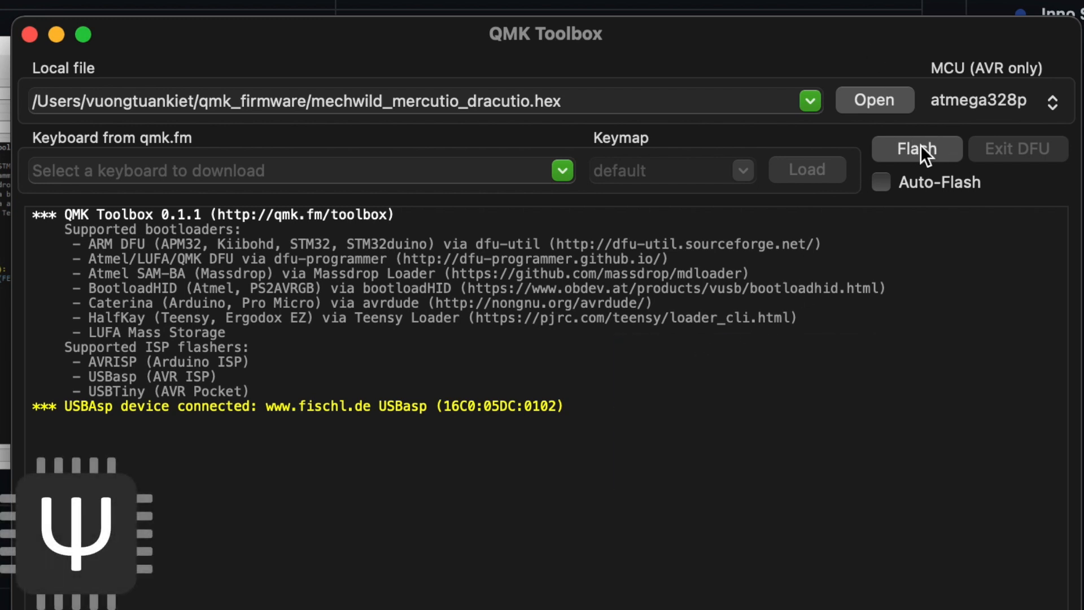
pyautogui.moveTo(930, 145)
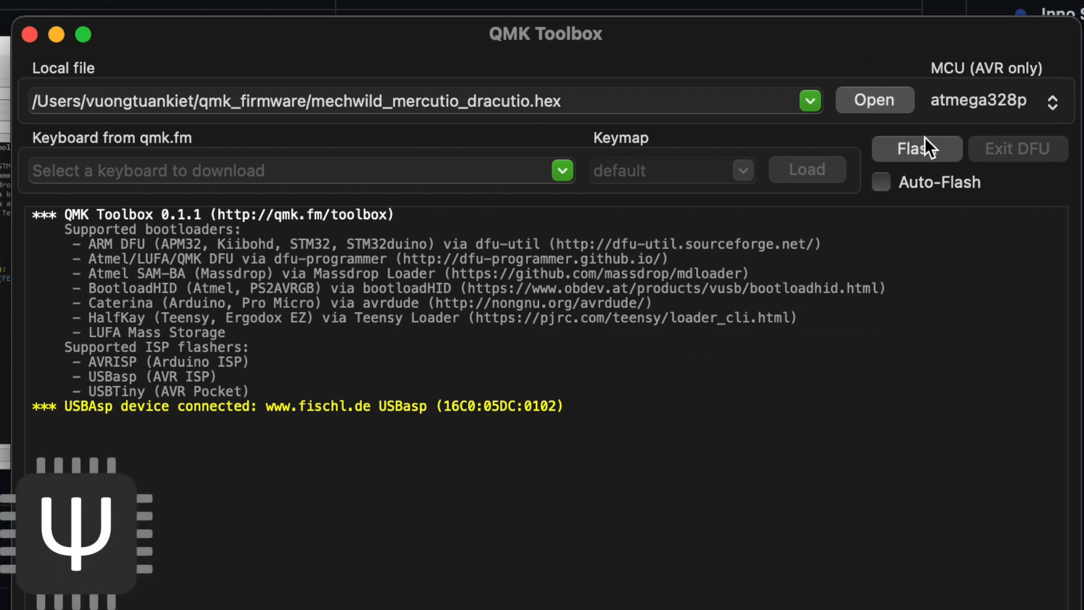
# - Flash mechwild_mercutio_dracutio.hex over the USBasp programmer
pyautogui.click(917, 148)
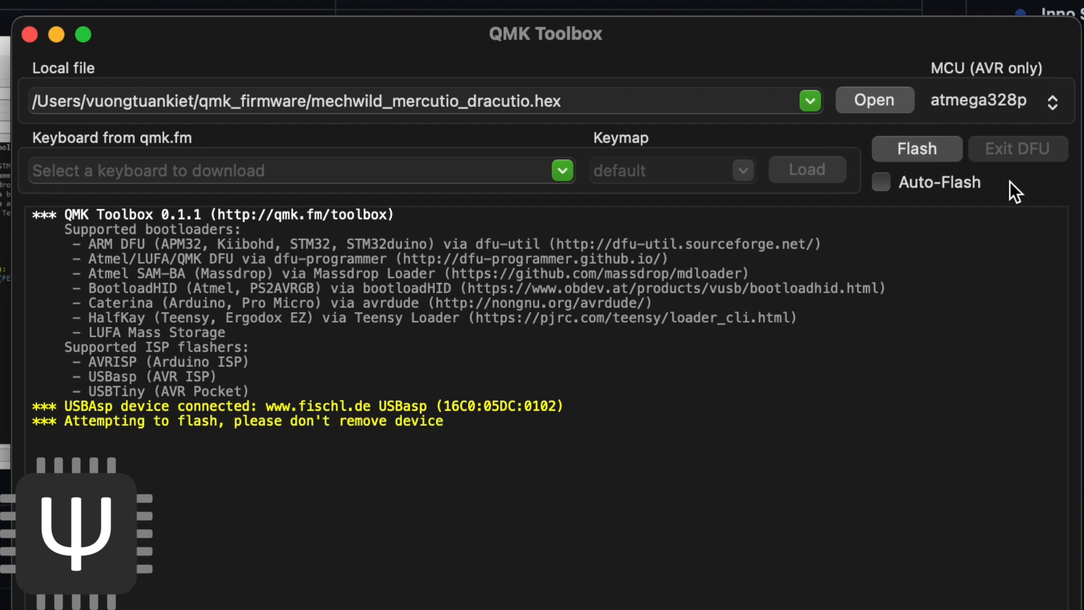
pyautogui.moveTo(948, 298)
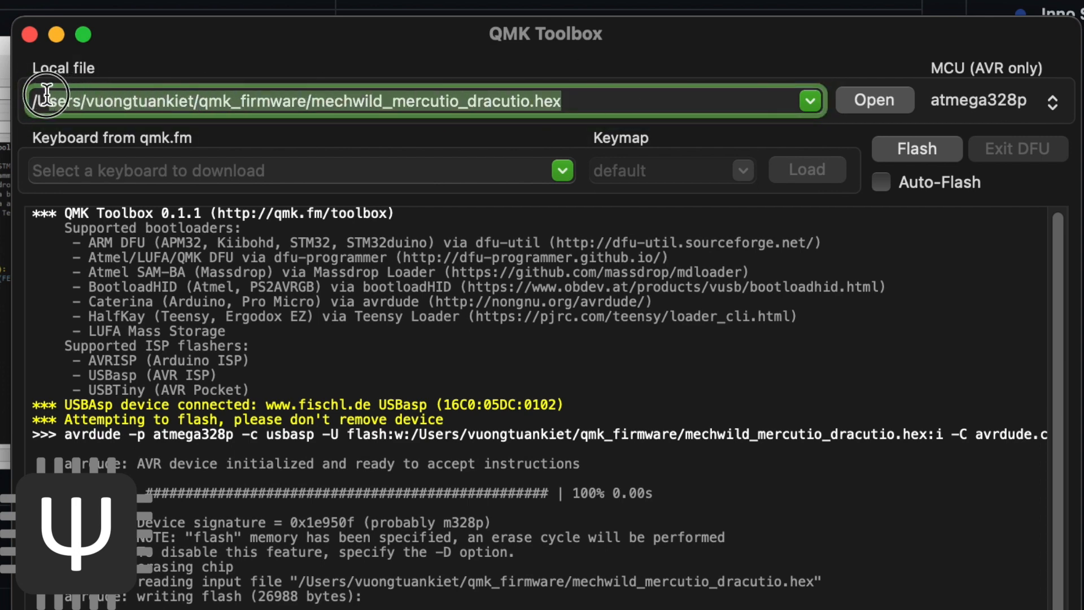
pyautogui.moveTo(290, 229)
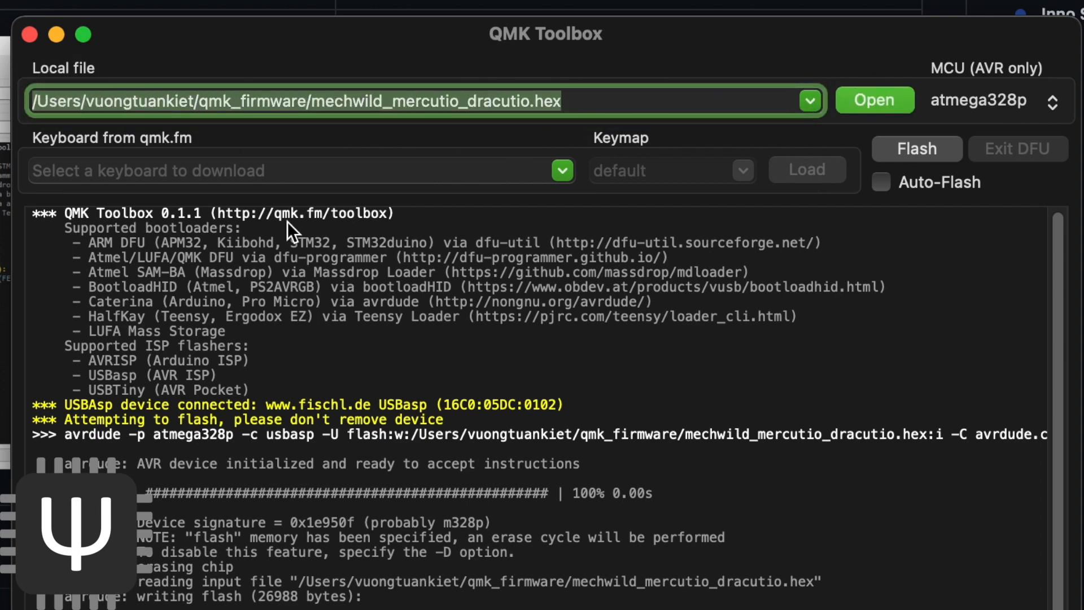
pyautogui.click(874, 100)
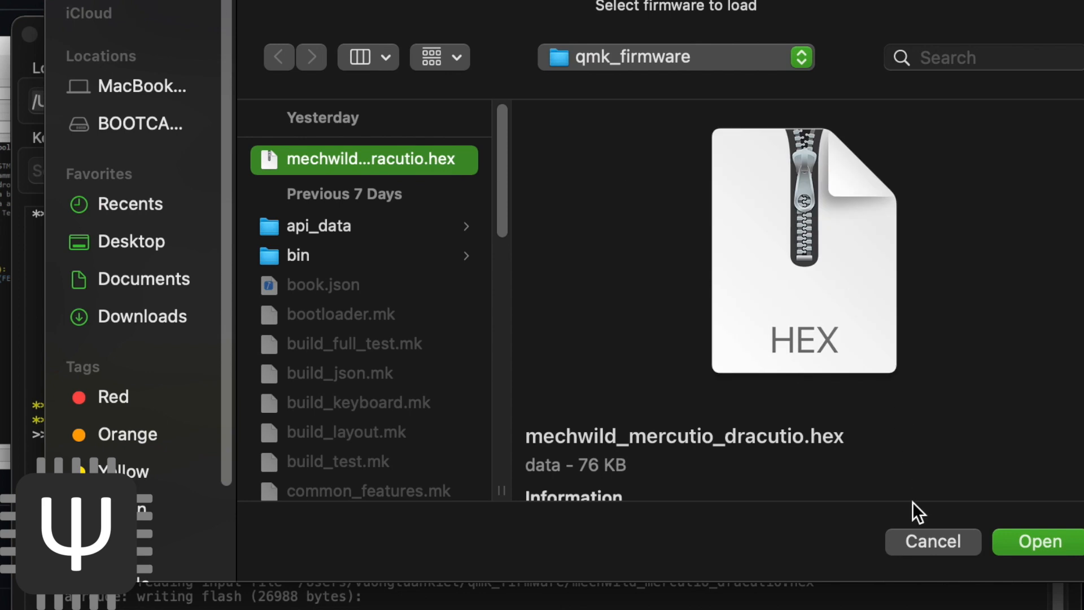
pyautogui.click(1040, 542)
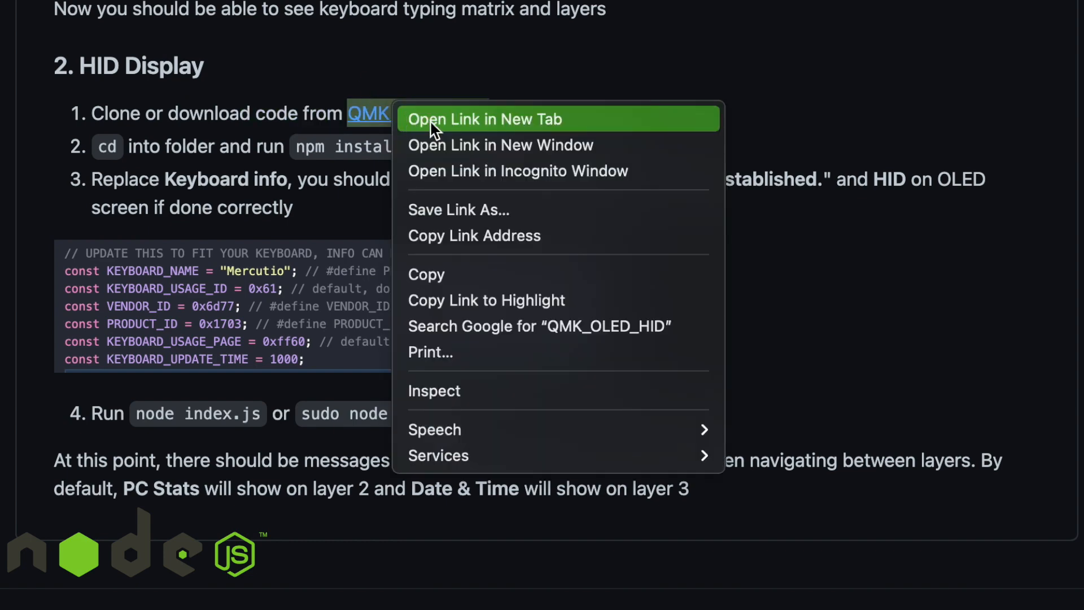
# - Open the QMK_OLED_HID repo in a new tab and highlight the HID Display setup steps
pyautogui.click(485, 119)
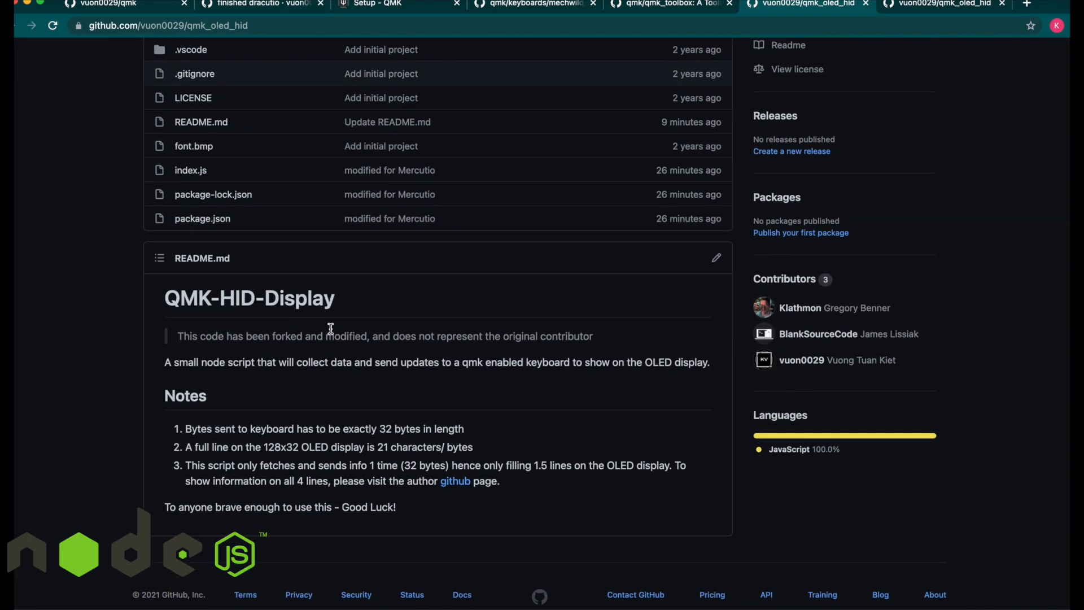
pyautogui.moveTo(276, 376)
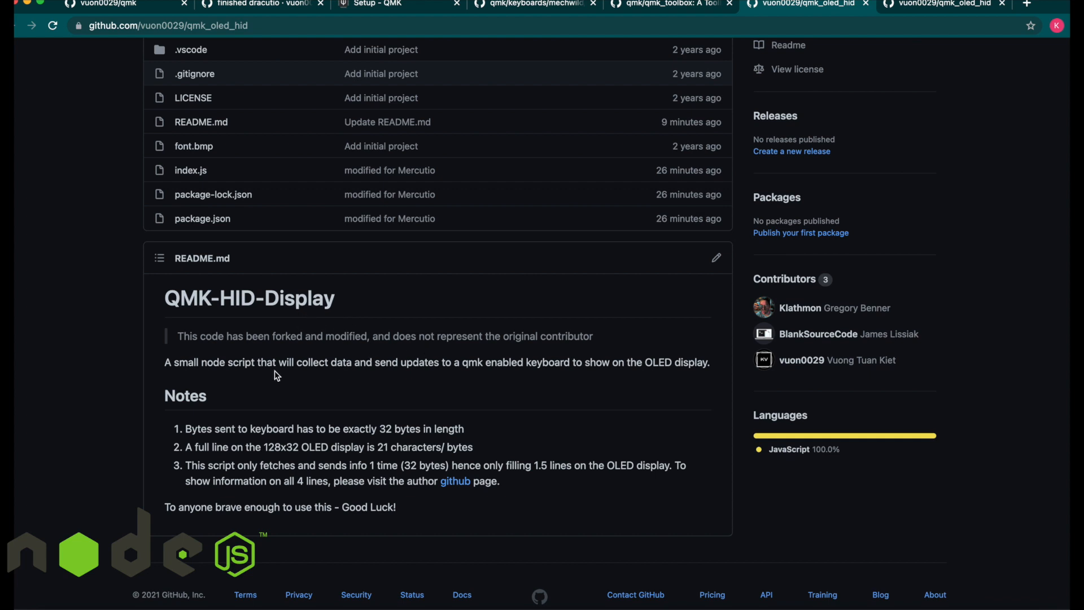
pyautogui.moveTo(270, 375)
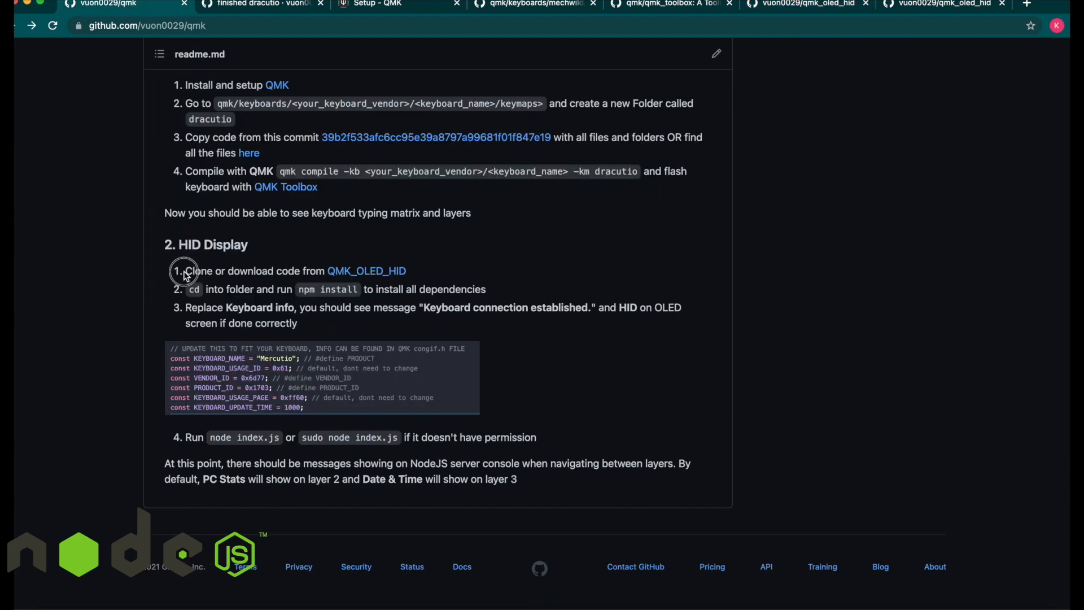
pyautogui.moveTo(185, 270); pyautogui.dragTo(317, 271)
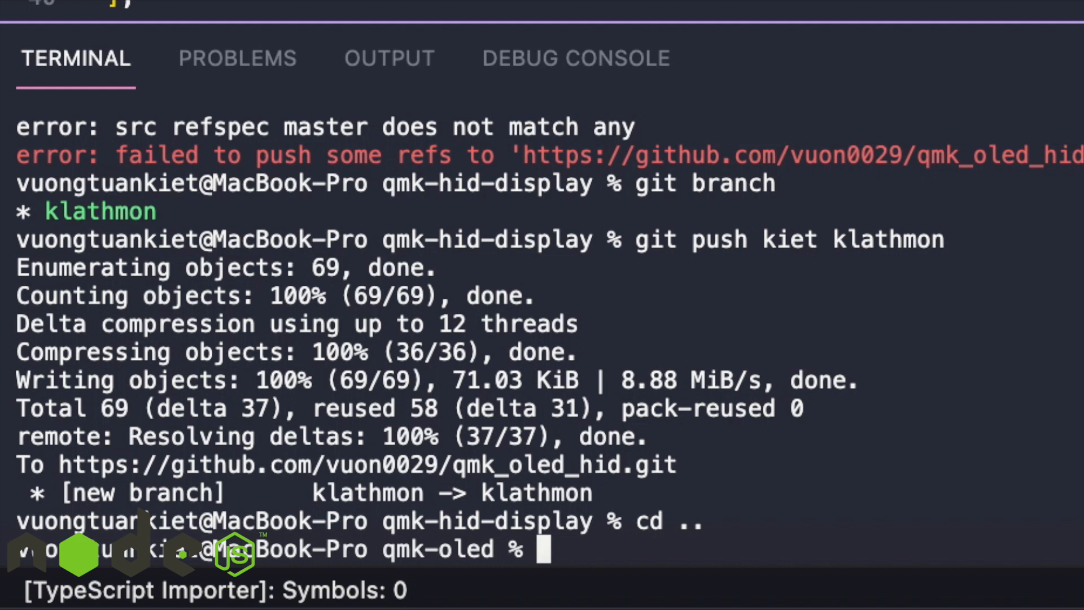
# - Run npm install in qmk-hid-display, then start node index.js
pyautogui.write('cd qmk-hid-display/')
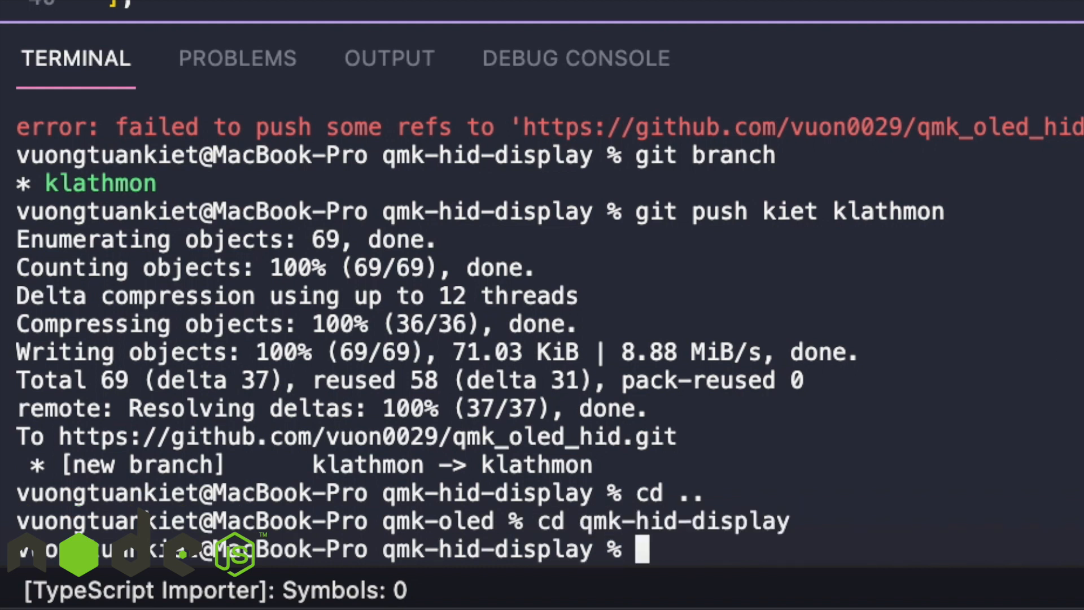
pyautogui.write('npm install')
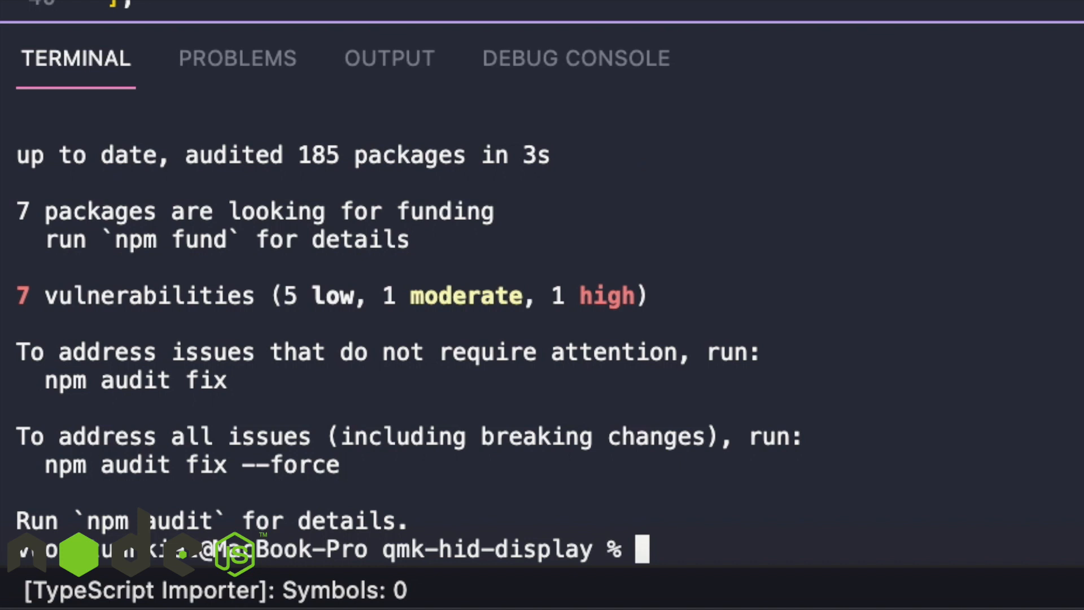
pyautogui.write('node index.js')
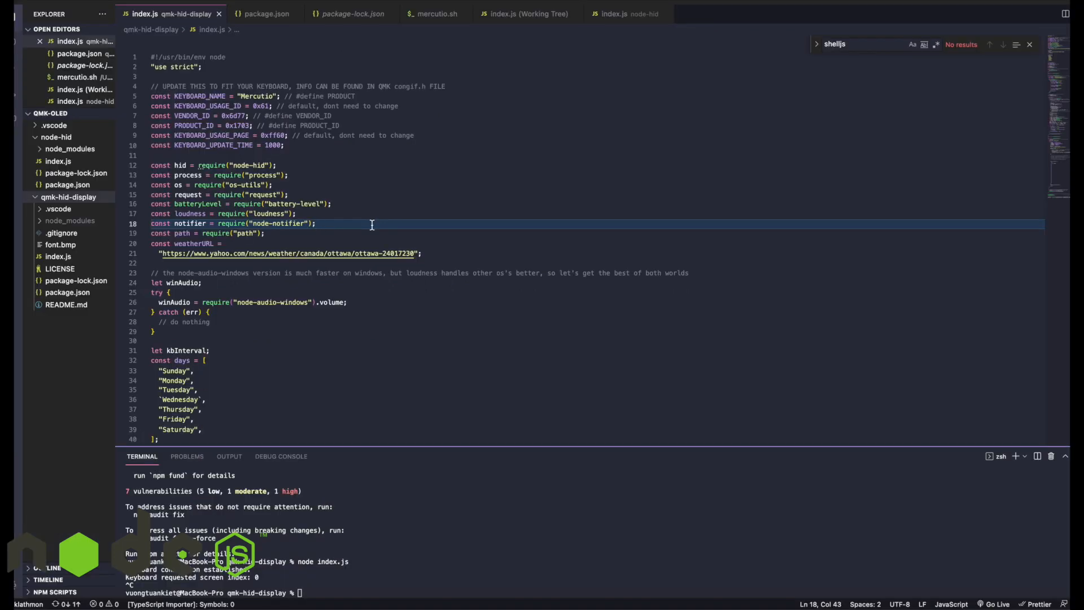
pyautogui.moveTo(313, 138)
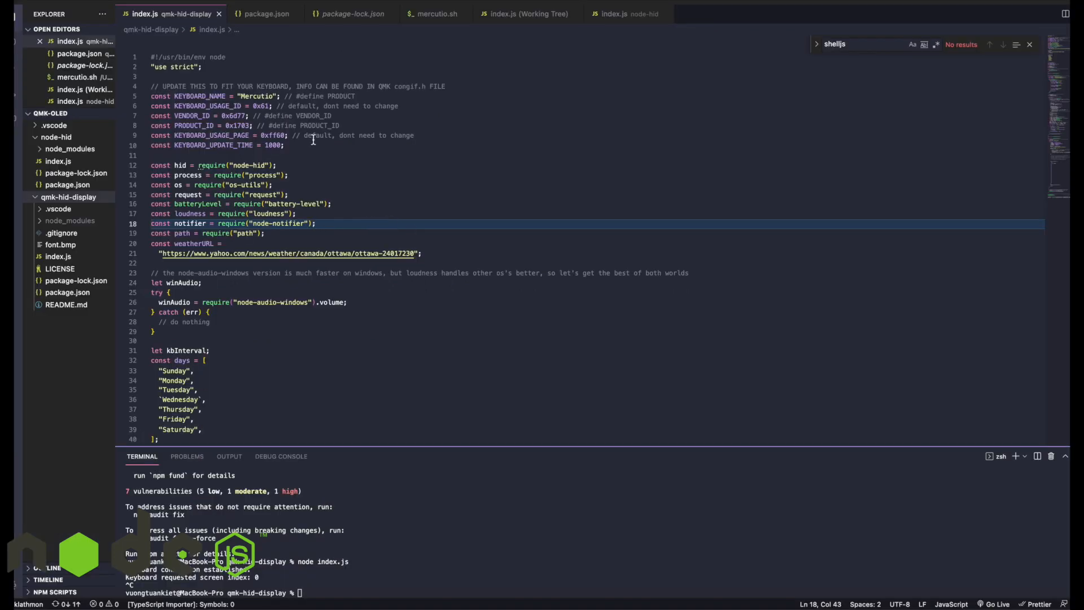
# - Focus the keyboard info constants in index.js to compare with Mercutio's config.h
pyautogui.click(239, 86)
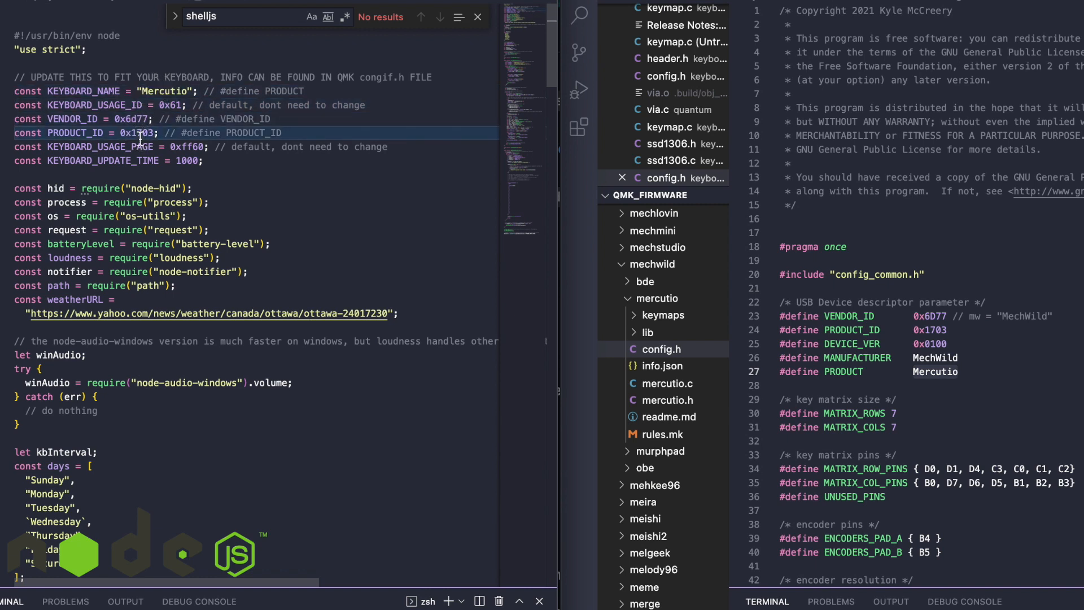
pyautogui.moveTo(218, 146)
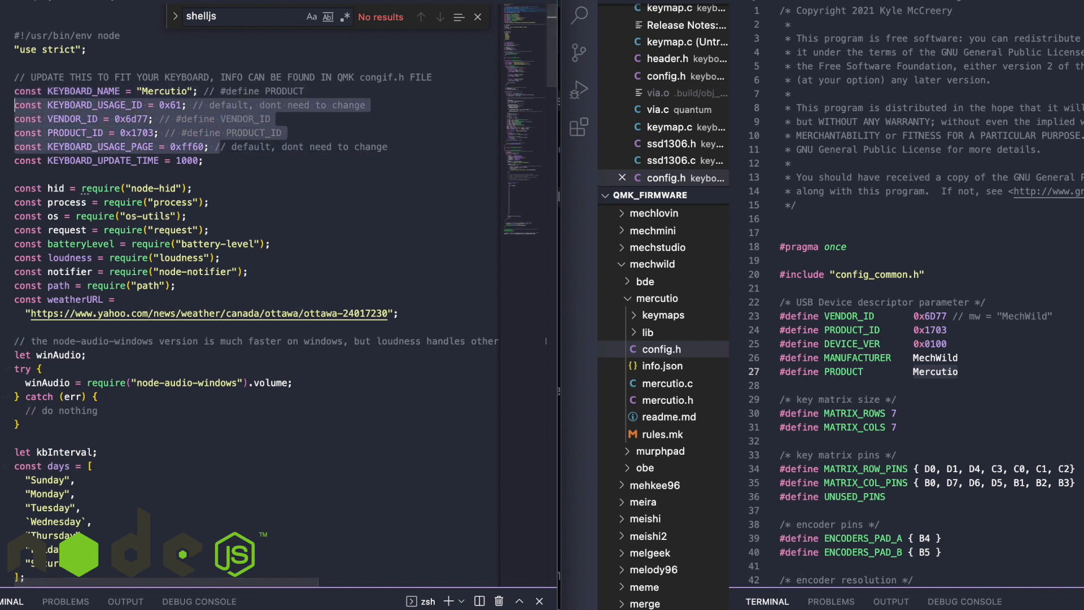
pyautogui.moveTo(262, 134)
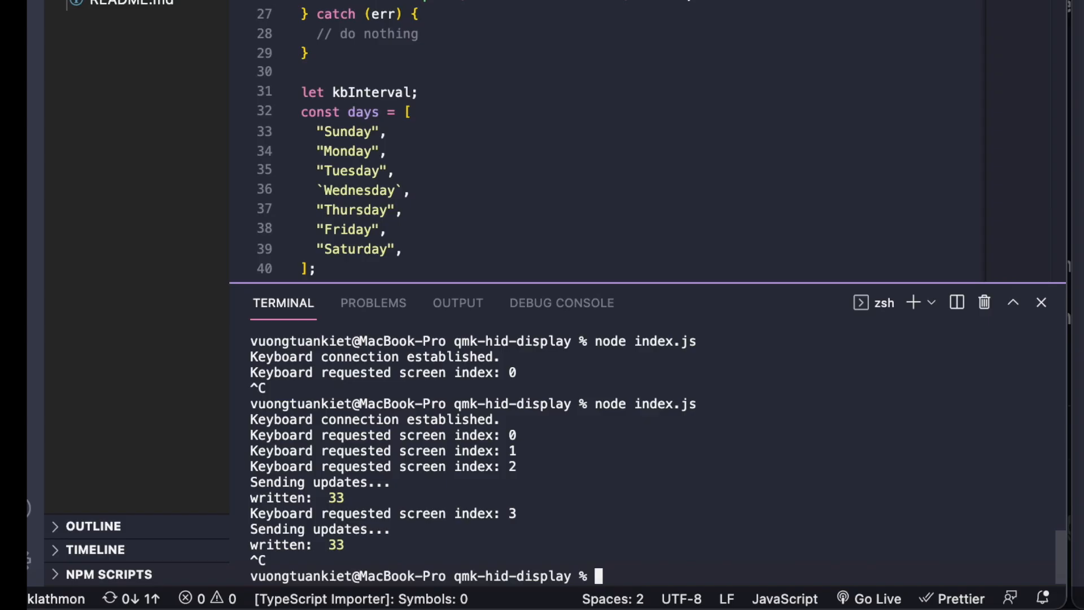
pyautogui.moveTo(439, 517)
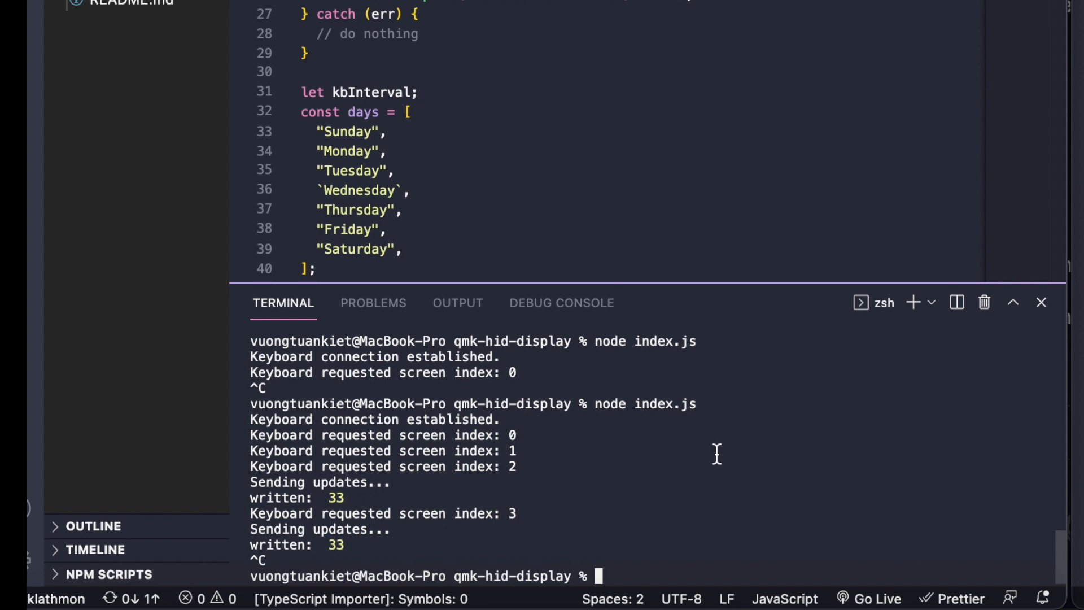
pyautogui.moveTo(790, 506)
pyautogui.write('node index.js')
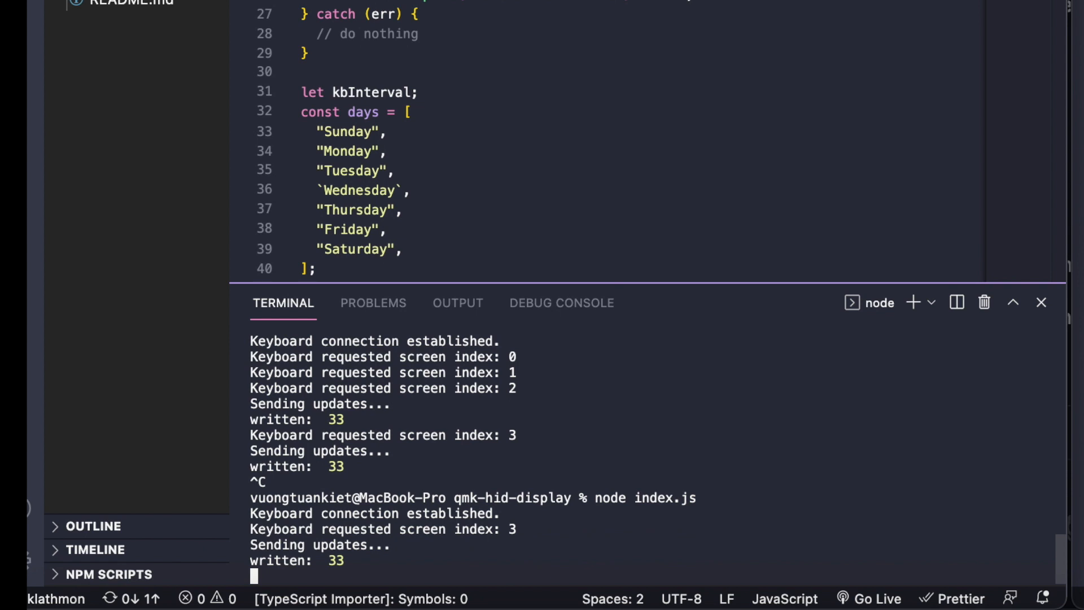
pyautogui.moveTo(872, 483)
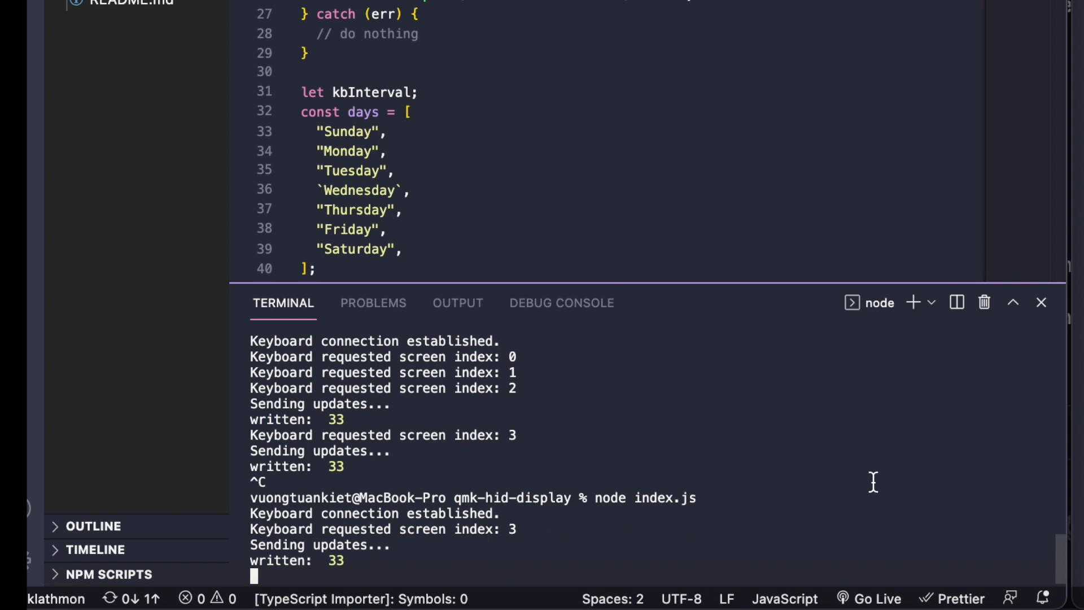
# - Stop the running node index.js display script with Ctrl+C
pyautogui.press('ctrl+c')
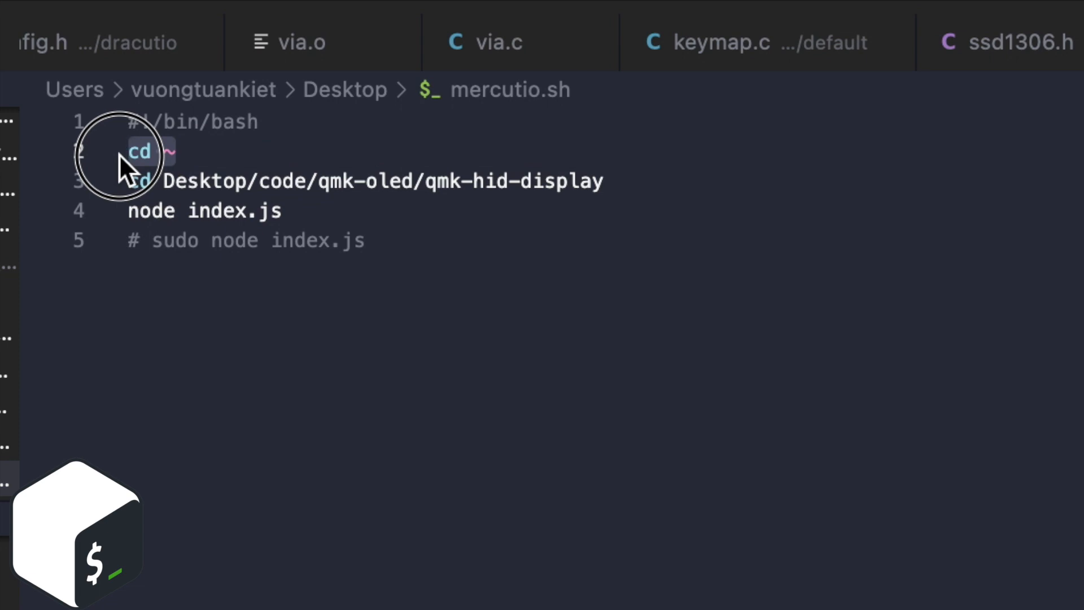
# - Review the mercutio.sh launcher's cd into qmk-hid-display and node index.js lines
pyautogui.click(230, 181)
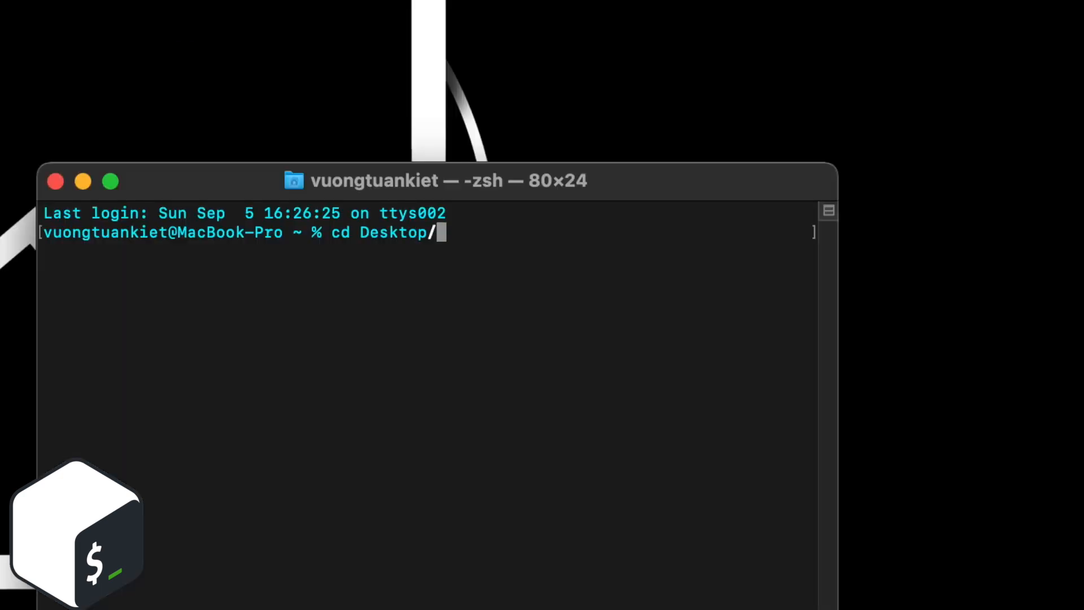
# - Type chmod +x mercutio.sh in the Desktop folder without running it
pyautogui.write('chmod +x')
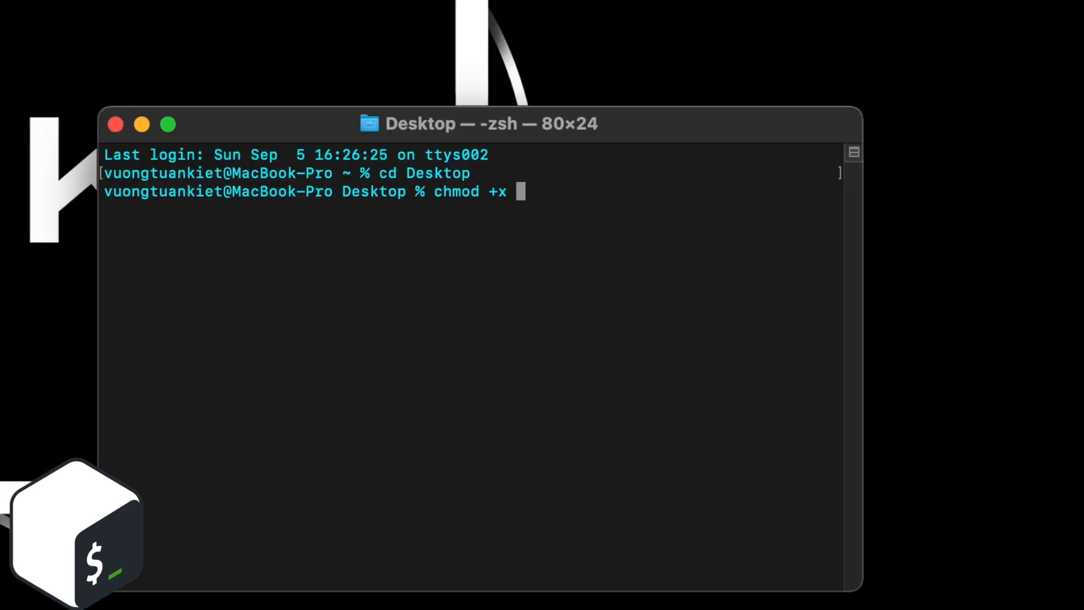
pyautogui.write('mercutio.sh')
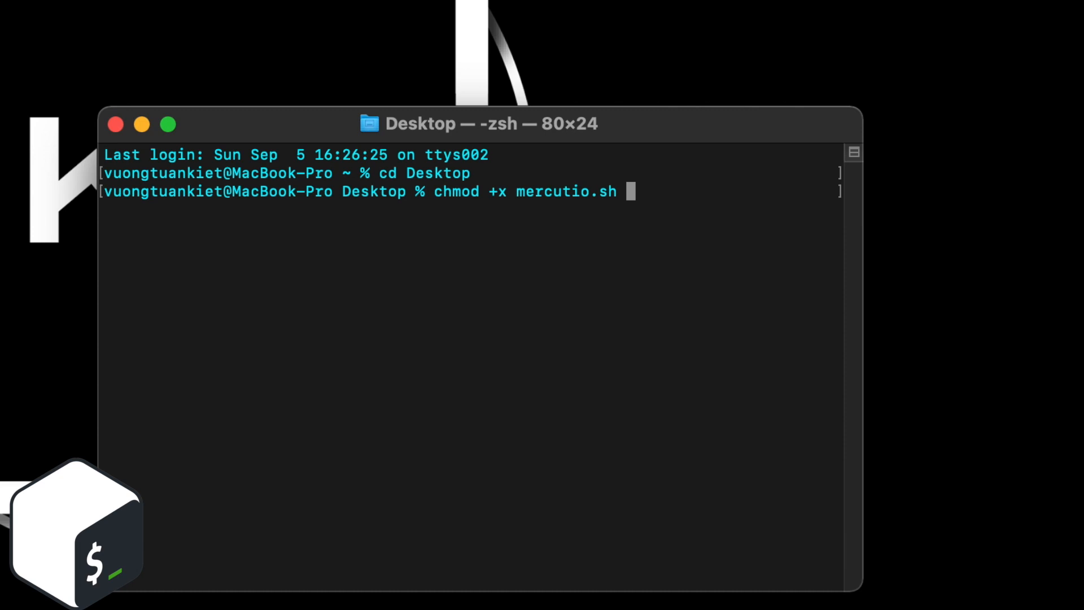